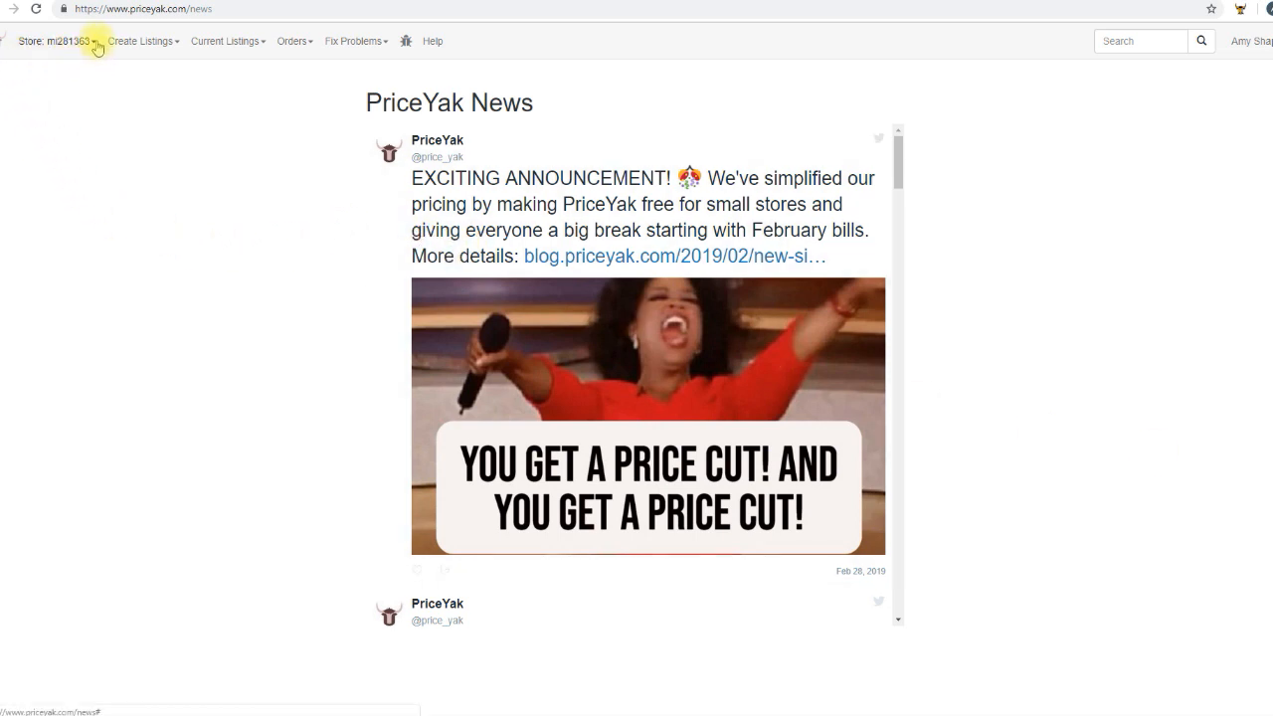
Start adding a new store from the Store dropdown in the top bar
{"action": "left_click", "coordinate": [59, 39]}
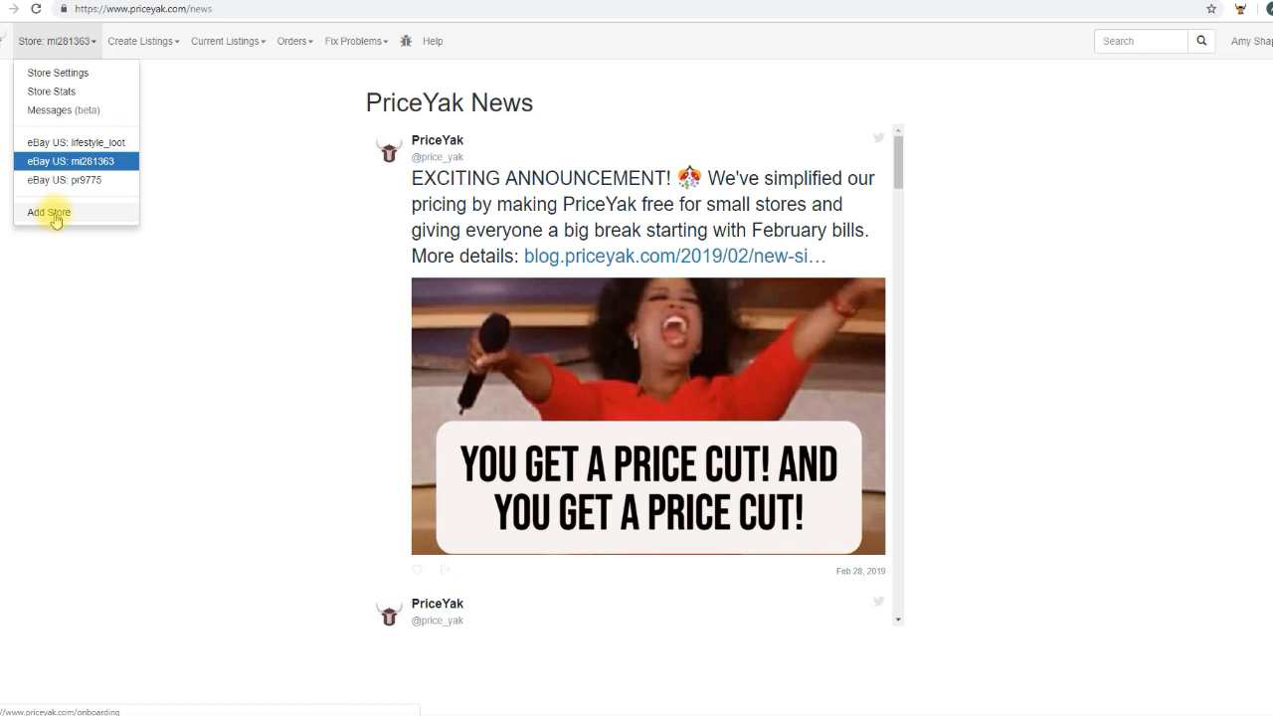
{"action": "left_click", "coordinate": [48, 211]}
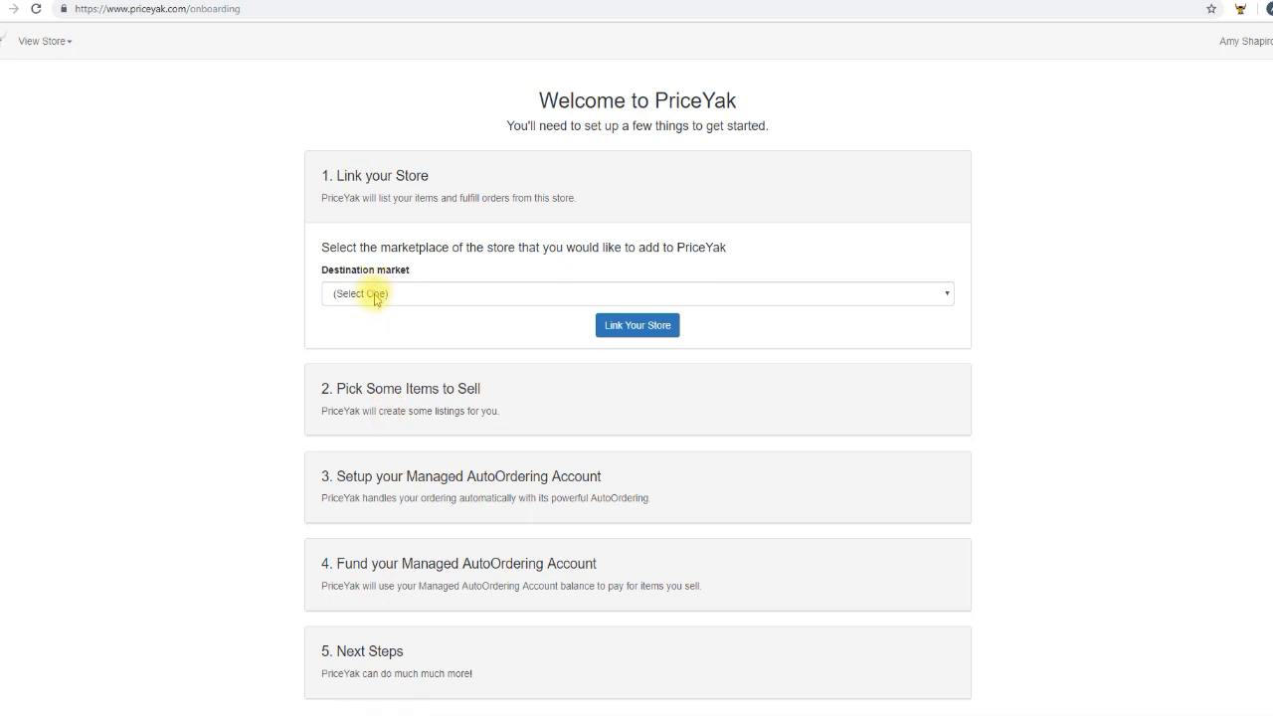
Choose eBay US as the destination market and begin linking the store
{"action": "left_click", "coordinate": [637, 295]}
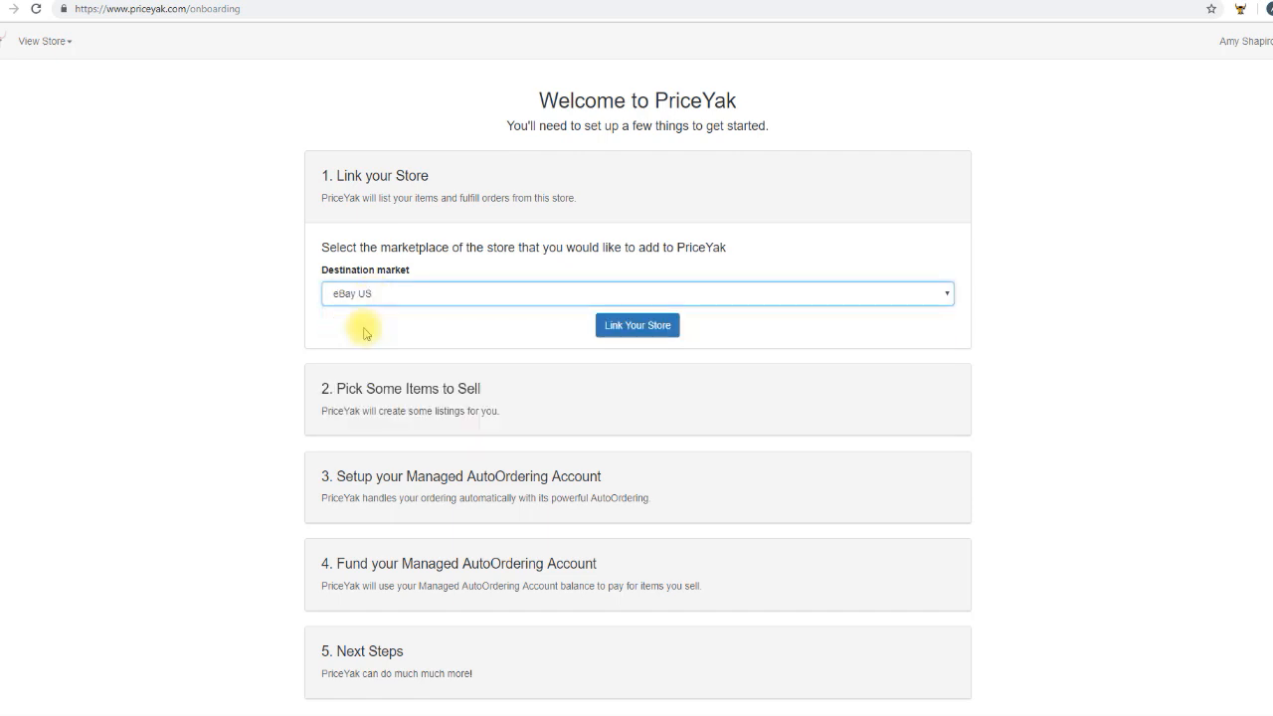
{"action": "mouse_move", "coordinate": [645, 356]}
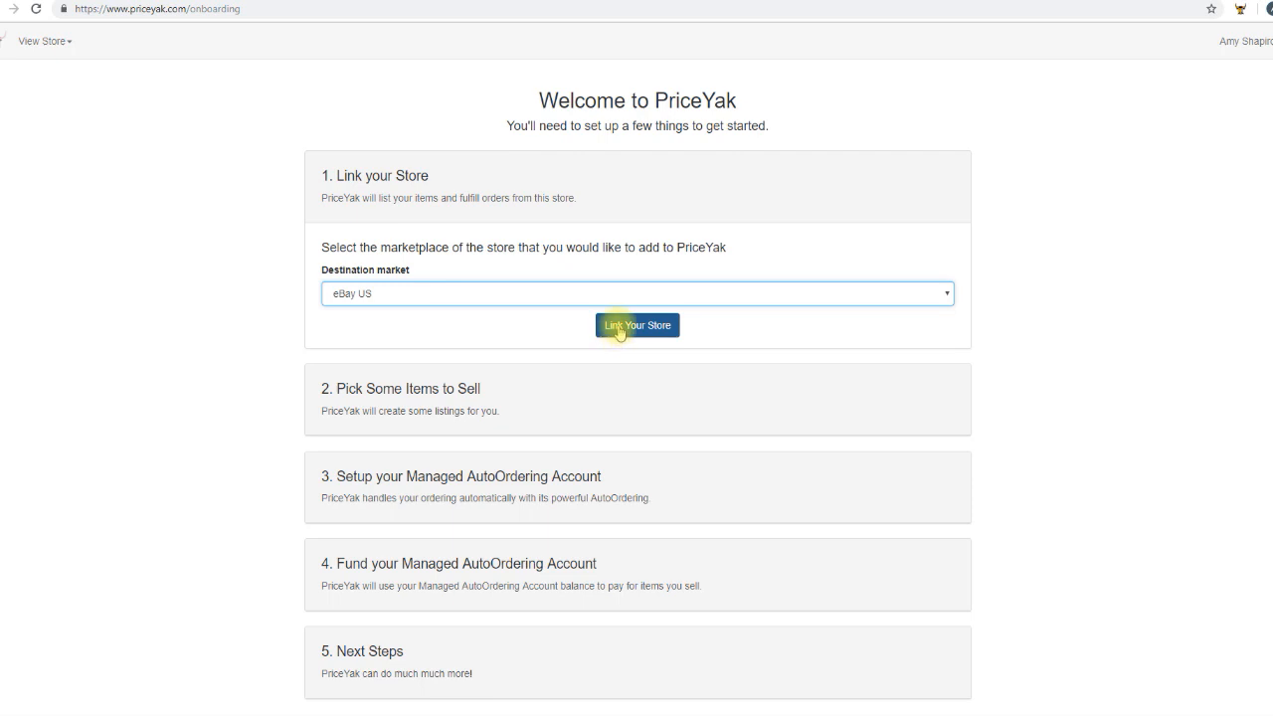
{"action": "left_click", "coordinate": [636, 326]}
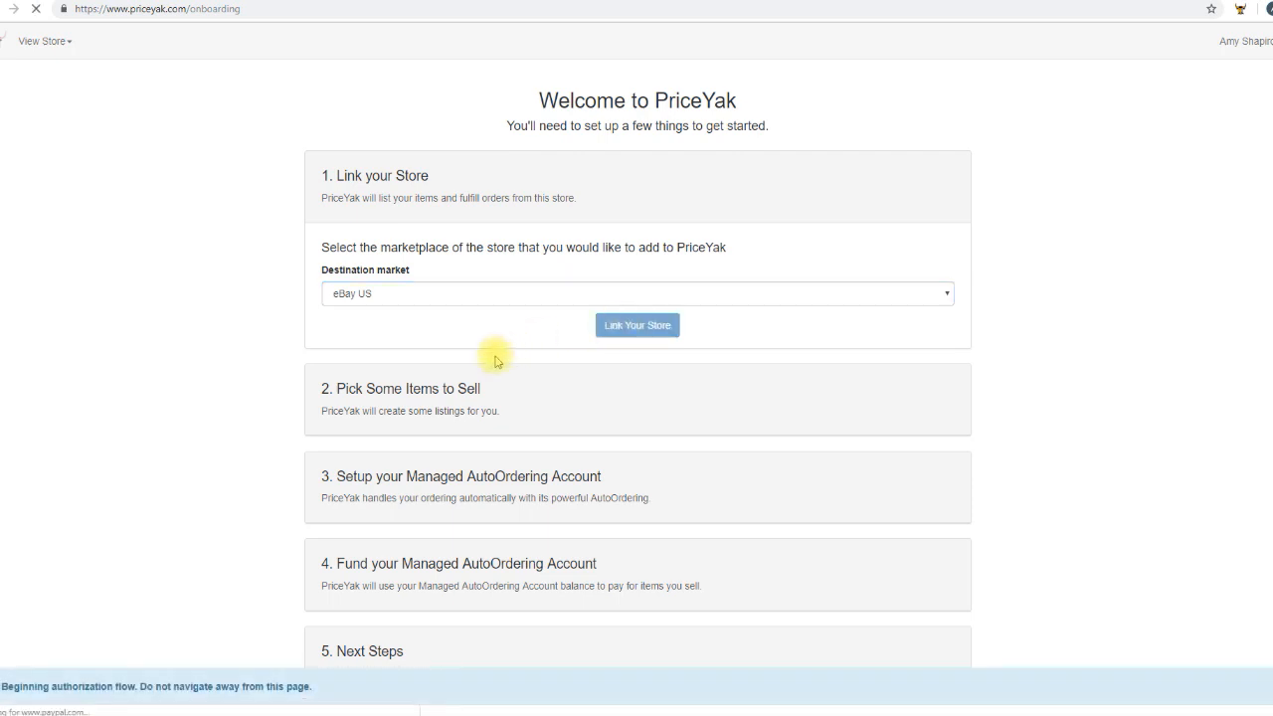
Sign in to eBay with the account email 'amyco' and its password
{"action": "left_click", "coordinate": [636, 326]}
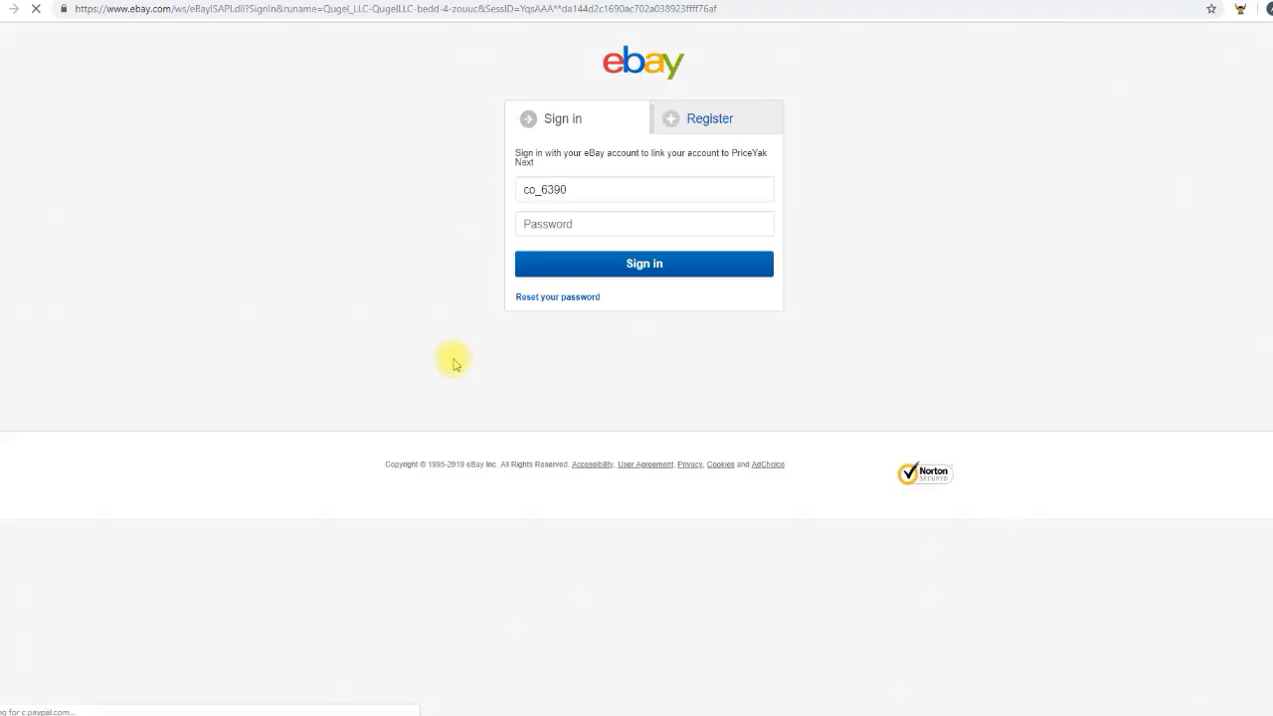
{"action": "mouse_move", "coordinate": [617, 334]}
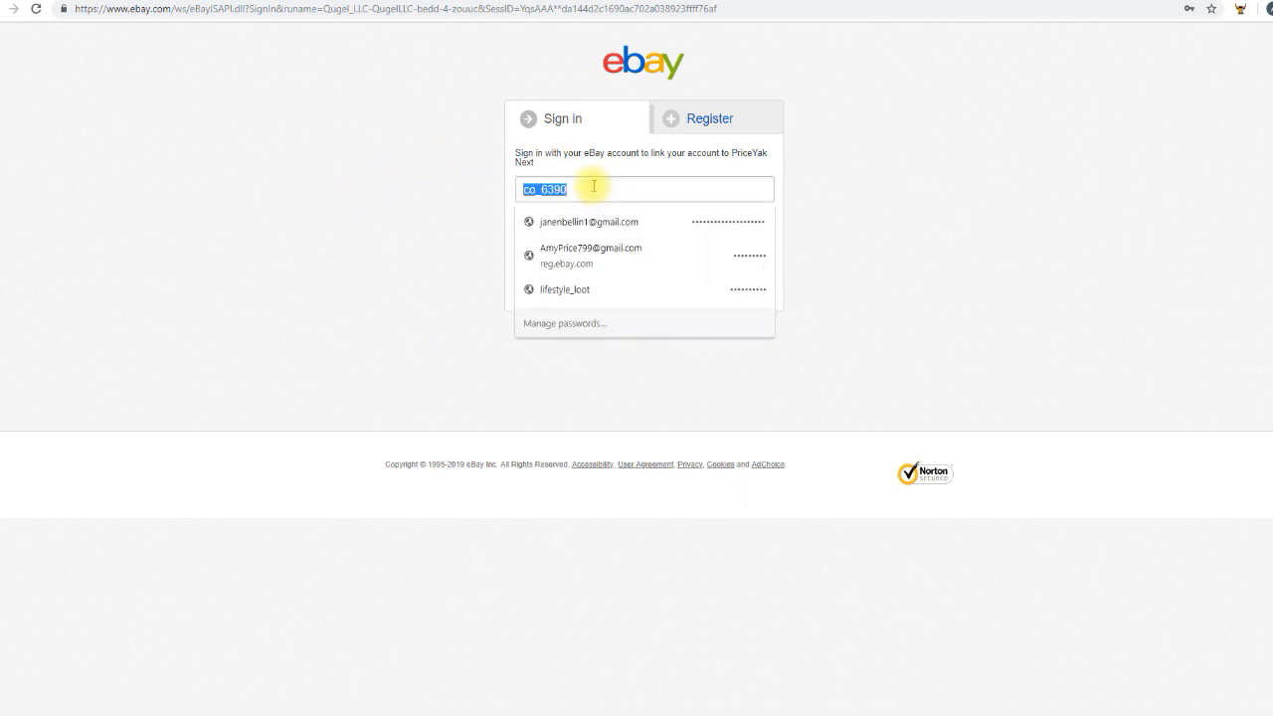
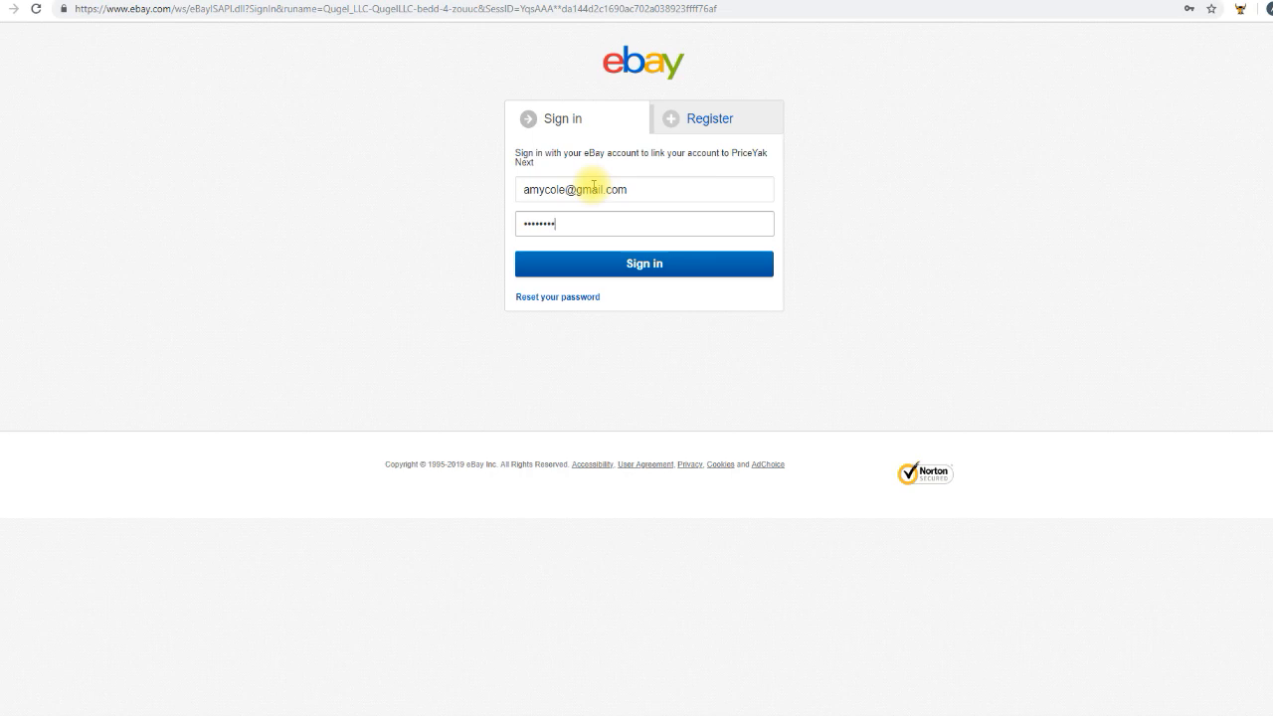
{"action": "left_click", "coordinate": [645, 263]}
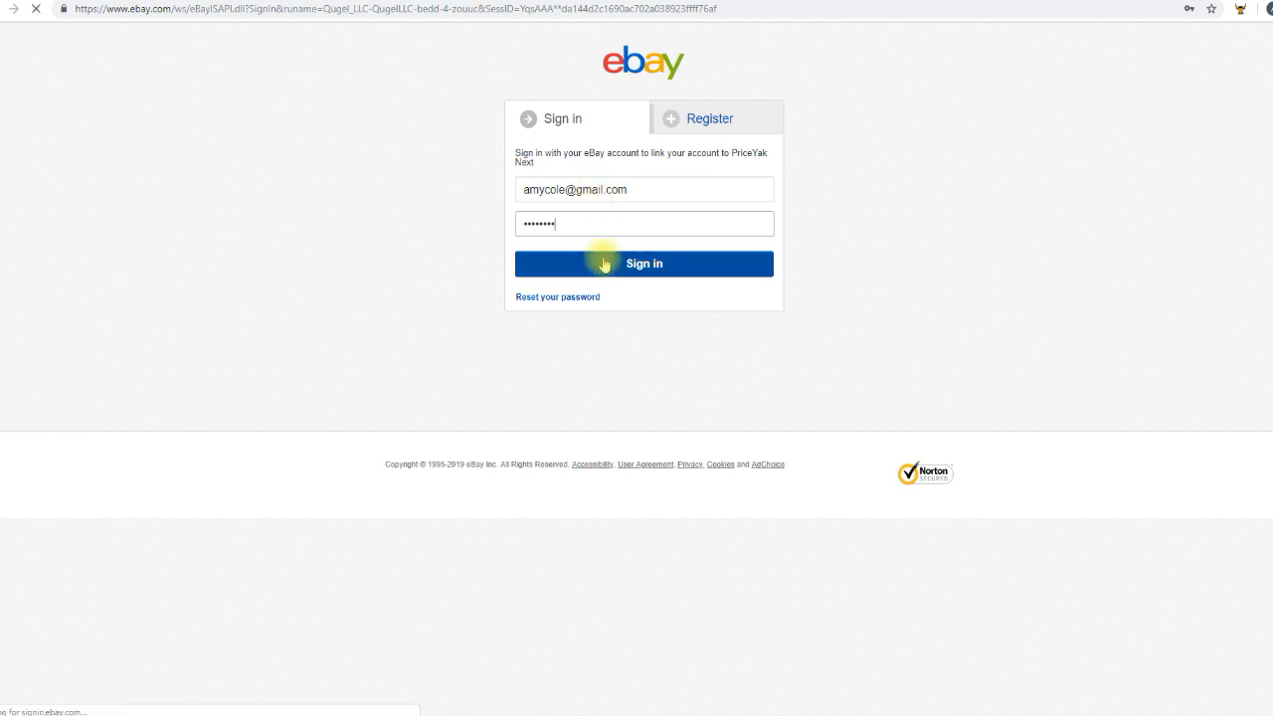
{"action": "left_click", "coordinate": [645, 262]}
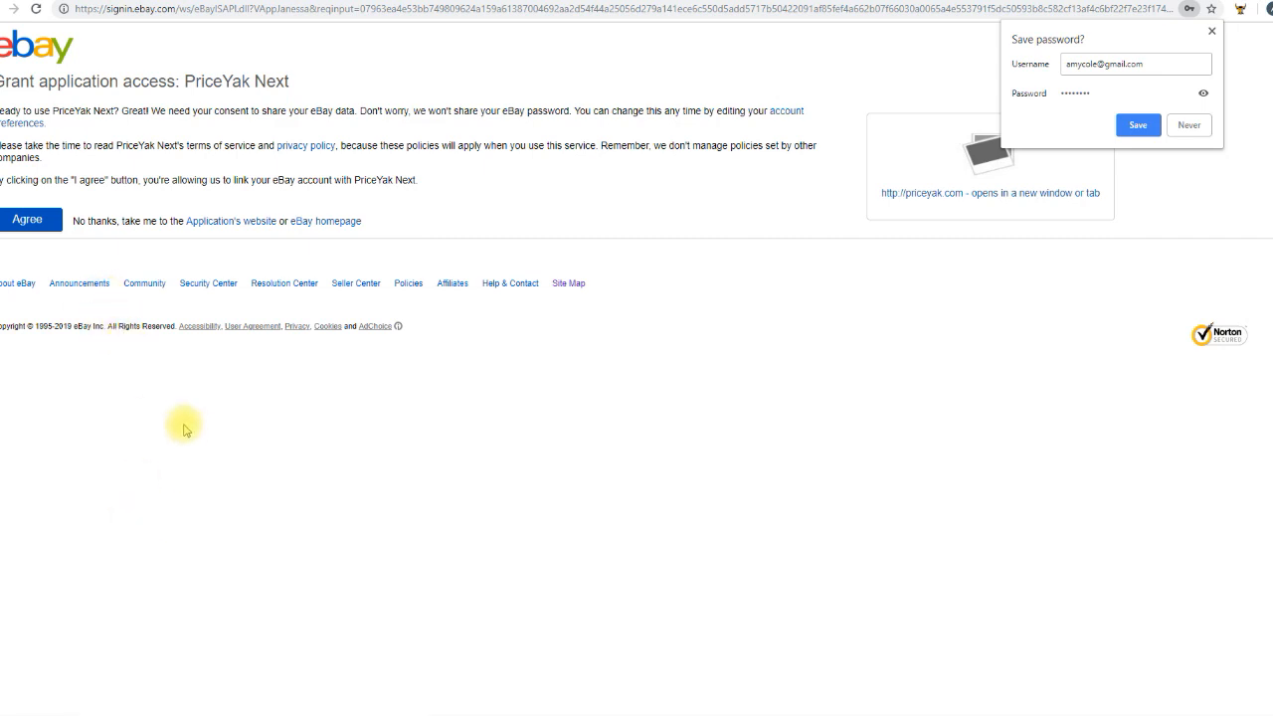
{"action": "mouse_move", "coordinate": [46, 302]}
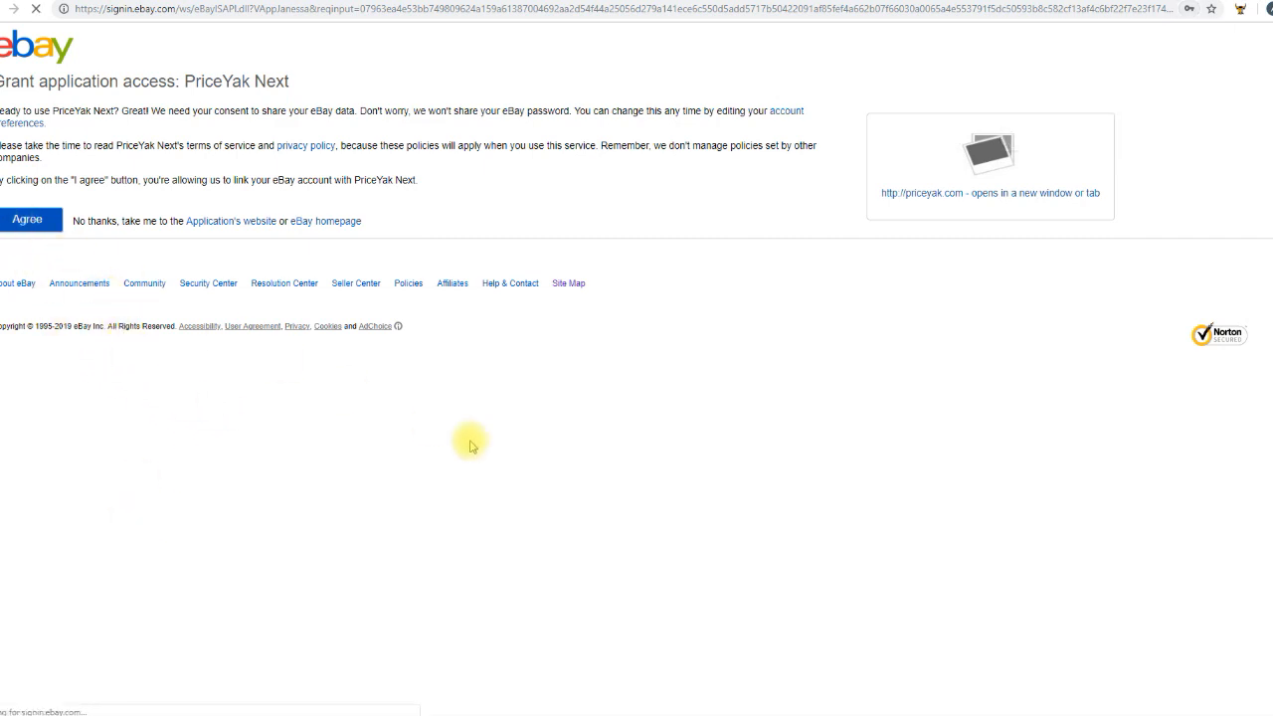
Grant PriceYak Next access on eBay, then expand Pick Some Items to Sell
{"action": "left_click", "coordinate": [28, 219]}
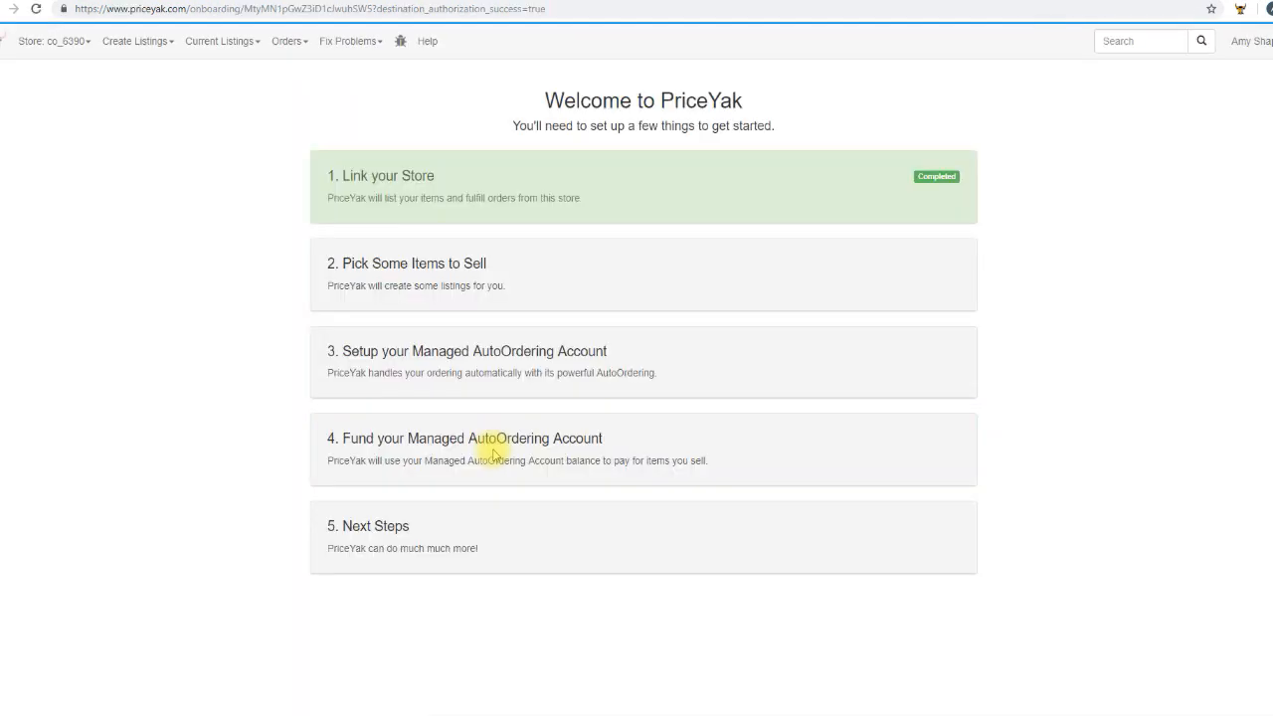
{"action": "left_click", "coordinate": [405, 262]}
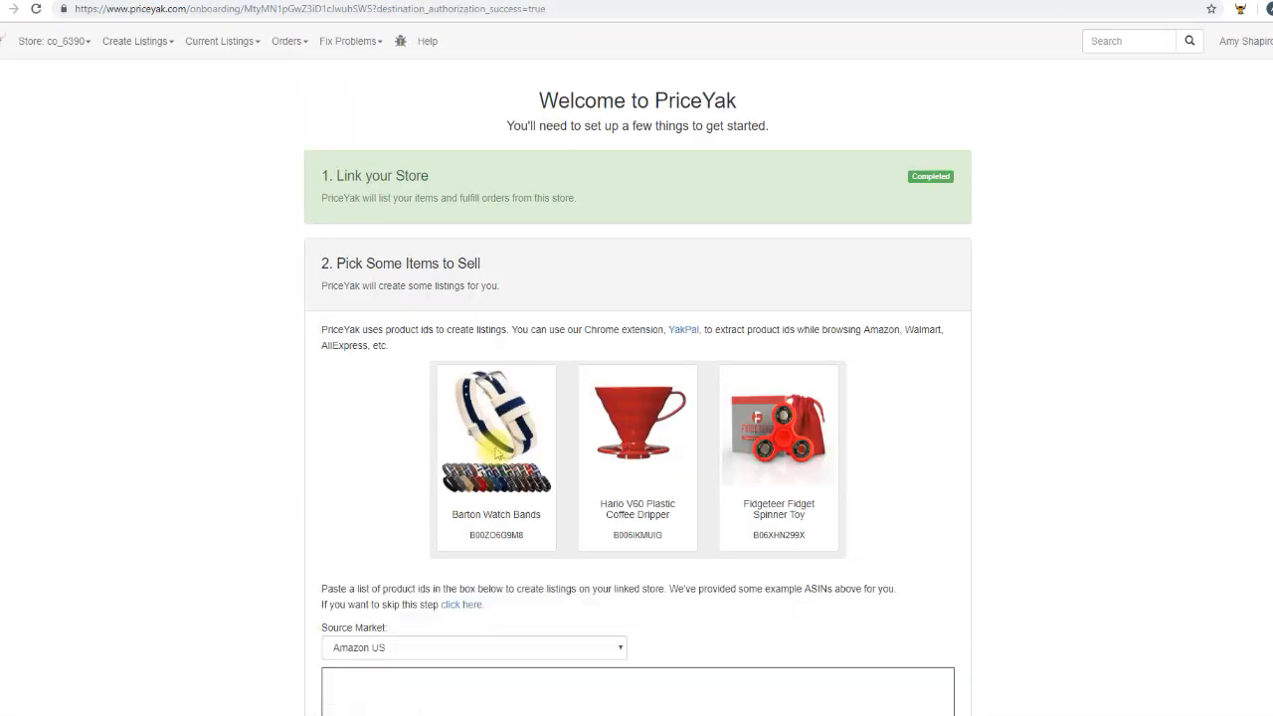